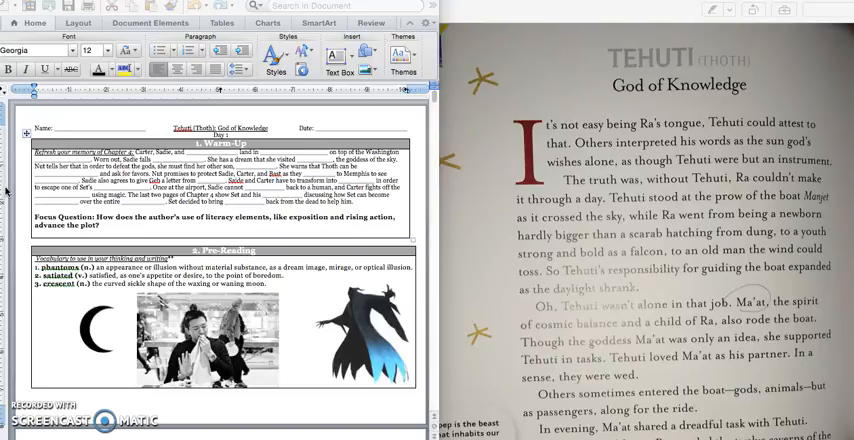
{"action": "mouse_move", "coordinate": [4, 202]}
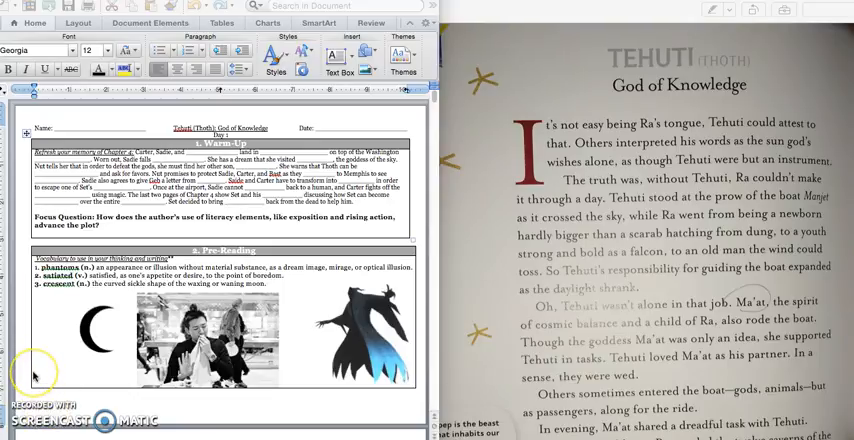
{"action": "mouse_move", "coordinate": [50, 302]}
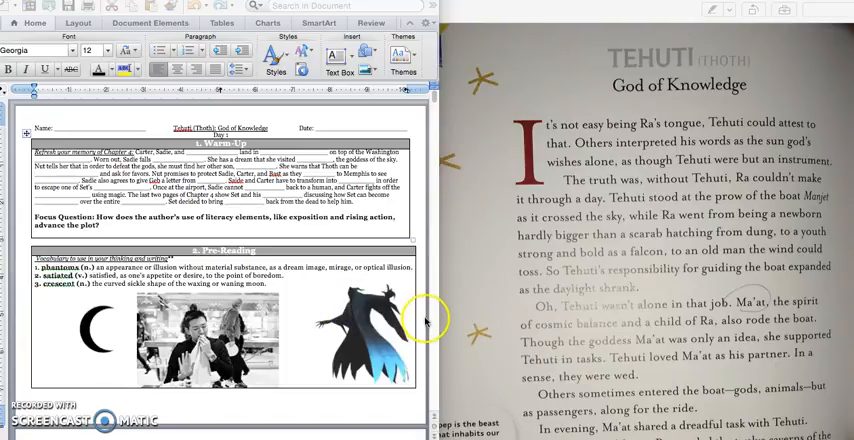
{"action": "mouse_move", "coordinate": [356, 380]}
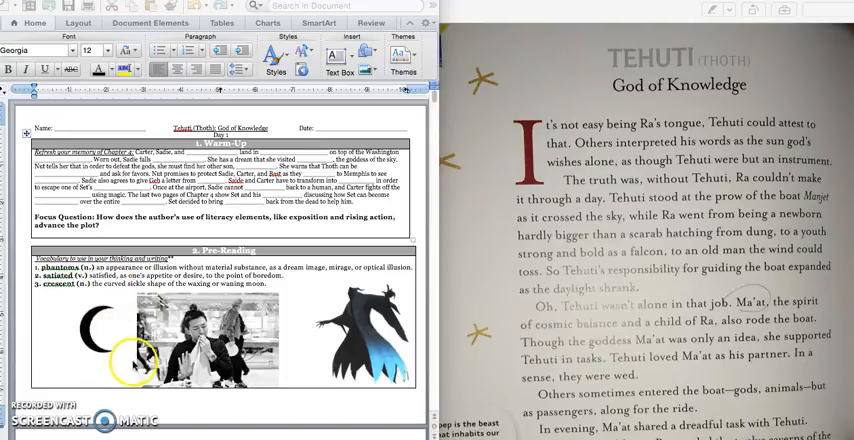
- Scroll the worksheet down to the Read Aloud with CSPS Strategy evidence table
{"action": "scroll", "scroll_direction": "down", "scroll_amount": 3}
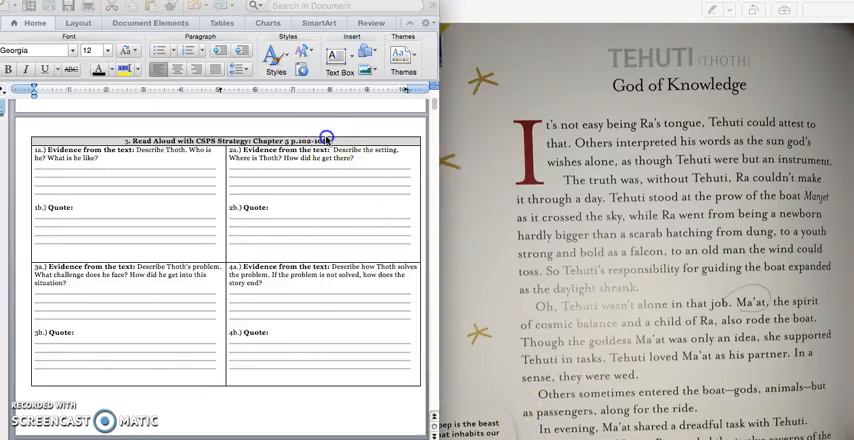
{"action": "left_click", "coordinate": [328, 138]}
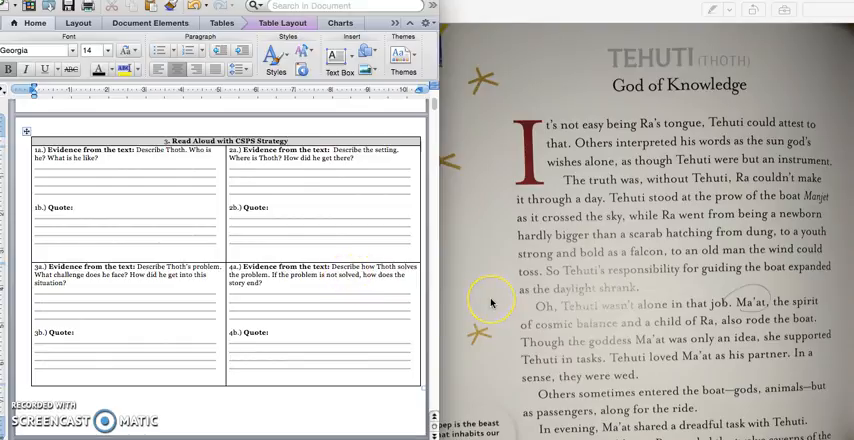
{"action": "mouse_move", "coordinate": [500, 250]}
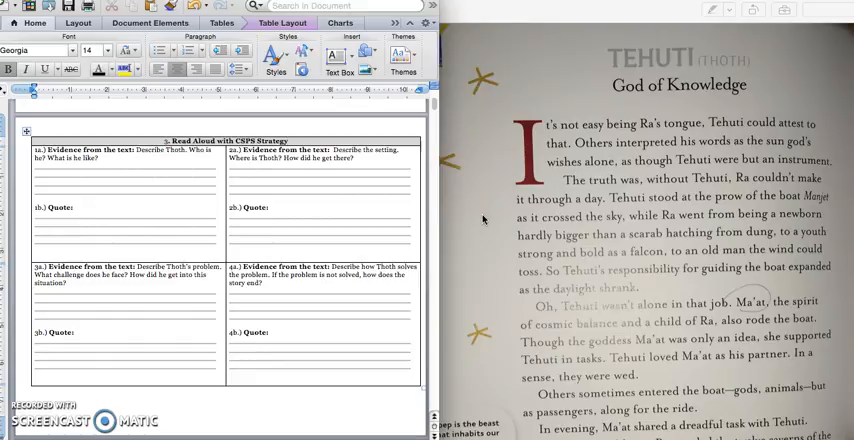
{"action": "mouse_move", "coordinate": [468, 234]}
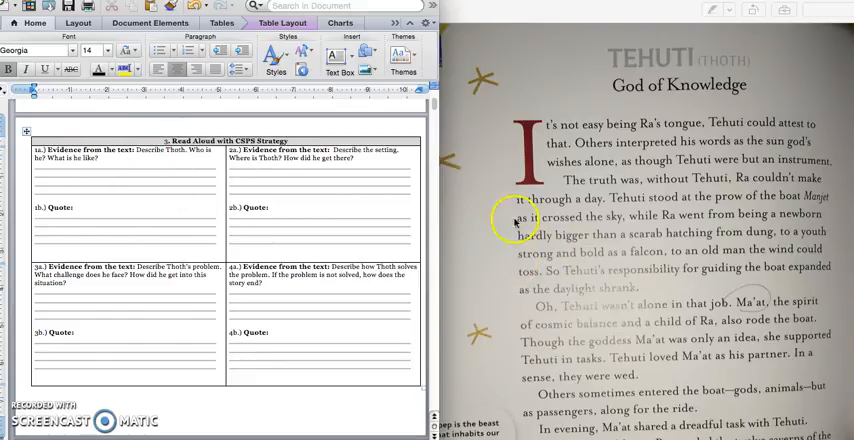
{"action": "mouse_move", "coordinate": [688, 128]}
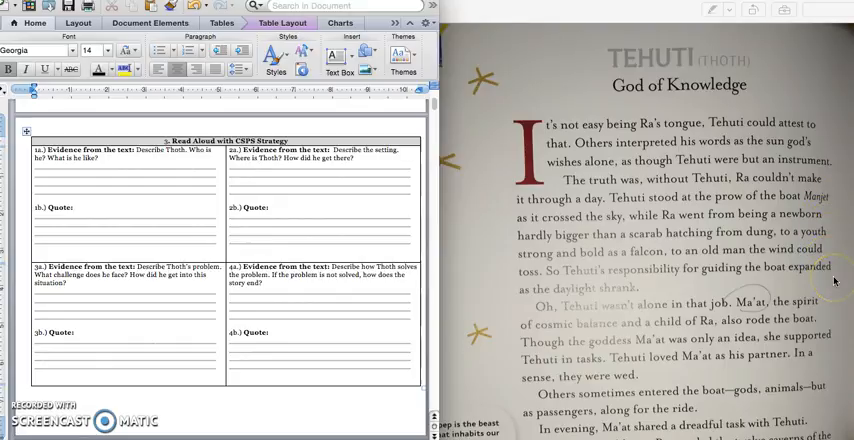
{"action": "mouse_move", "coordinate": [536, 156]}
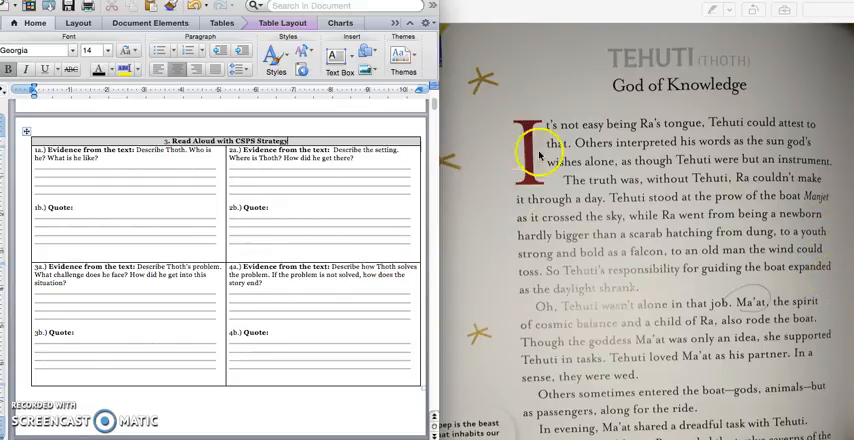
{"action": "mouse_move", "coordinate": [516, 252]}
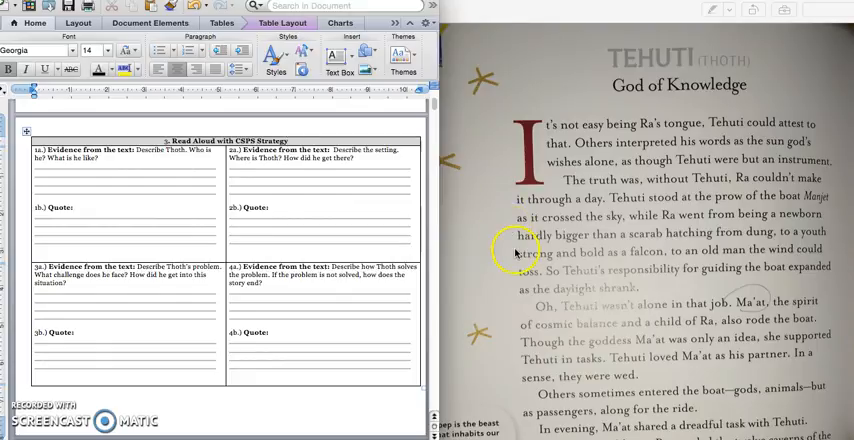
{"action": "mouse_move", "coordinate": [504, 240]}
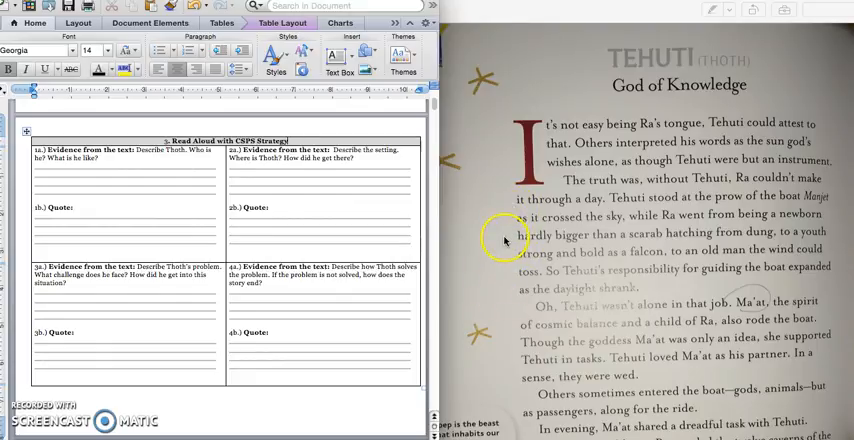
{"action": "mouse_move", "coordinate": [498, 268]}
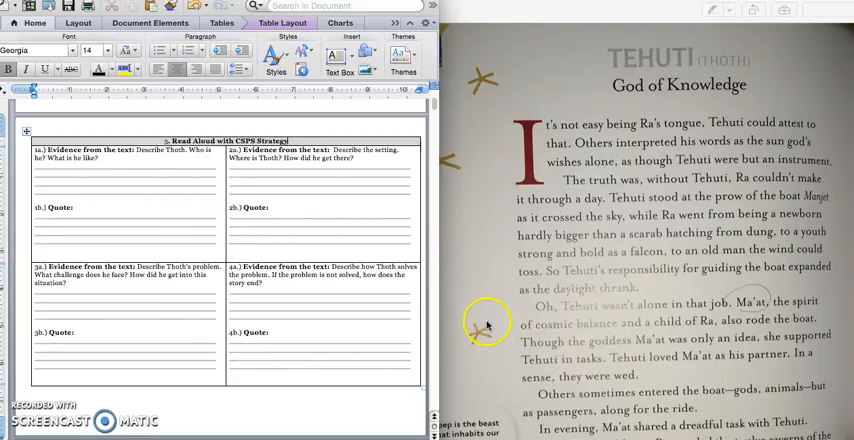
{"action": "mouse_move", "coordinate": [810, 216]}
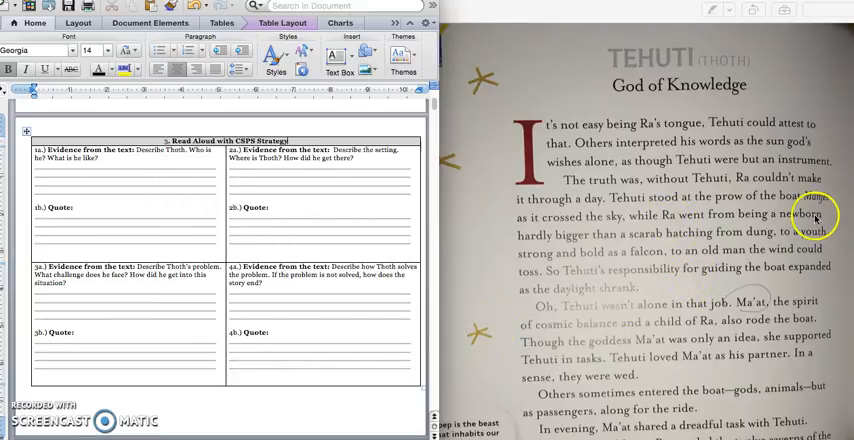
{"action": "mouse_move", "coordinate": [832, 212]}
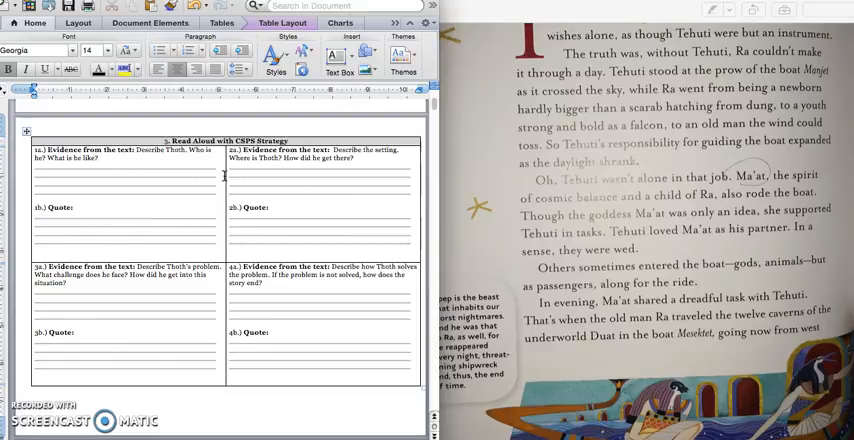
{"action": "mouse_move", "coordinate": [690, 350]}
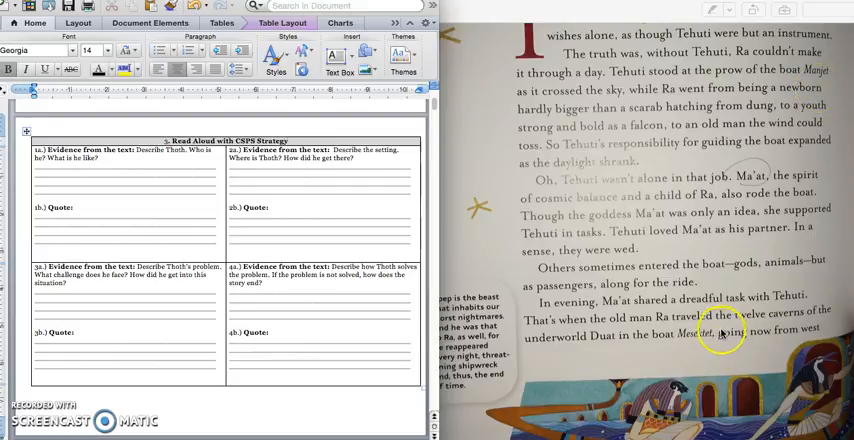
{"action": "mouse_move", "coordinate": [528, 352]}
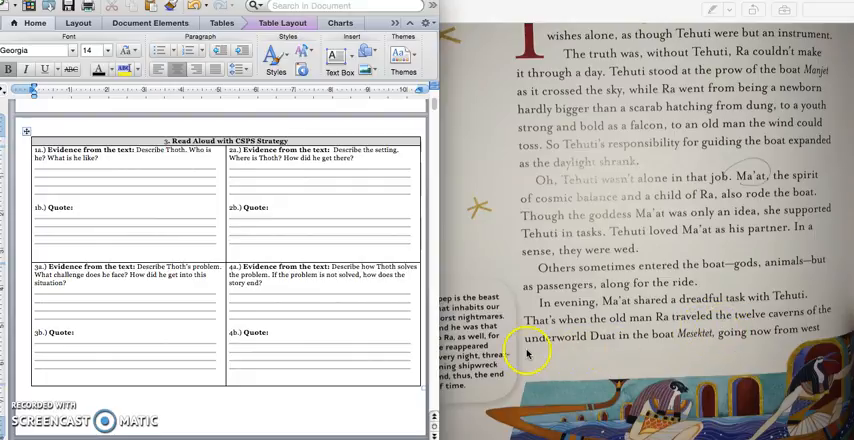
{"action": "mouse_move", "coordinate": [732, 350]}
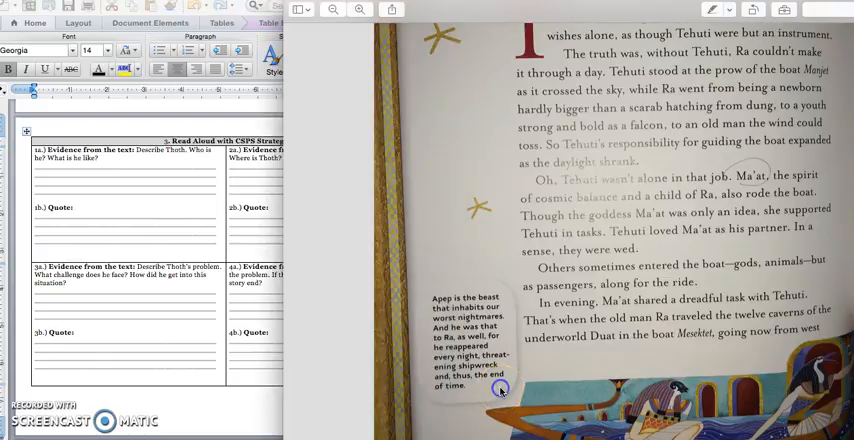
{"action": "left_click", "coordinate": [500, 388]}
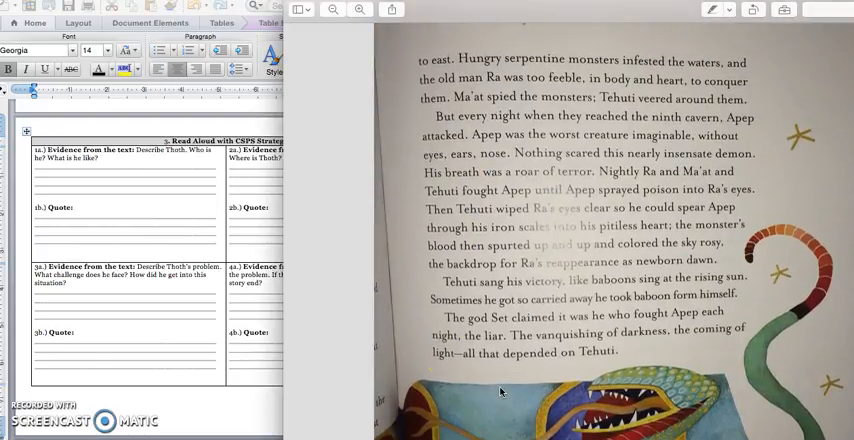
{"action": "mouse_move", "coordinate": [324, 312]}
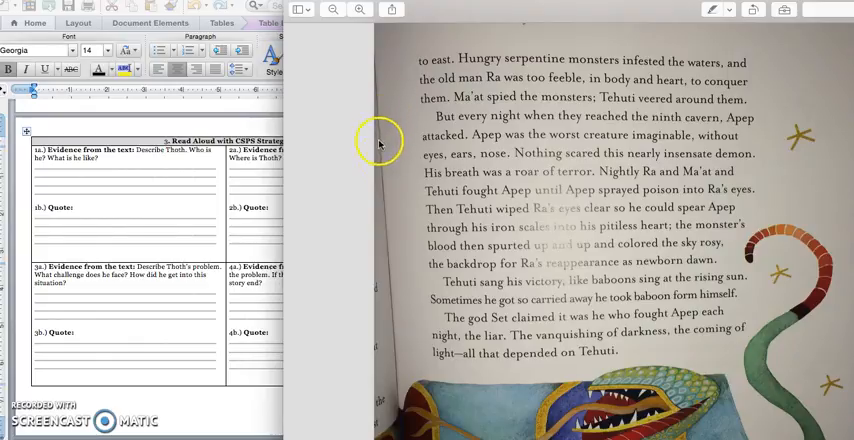
{"action": "mouse_move", "coordinate": [382, 164]}
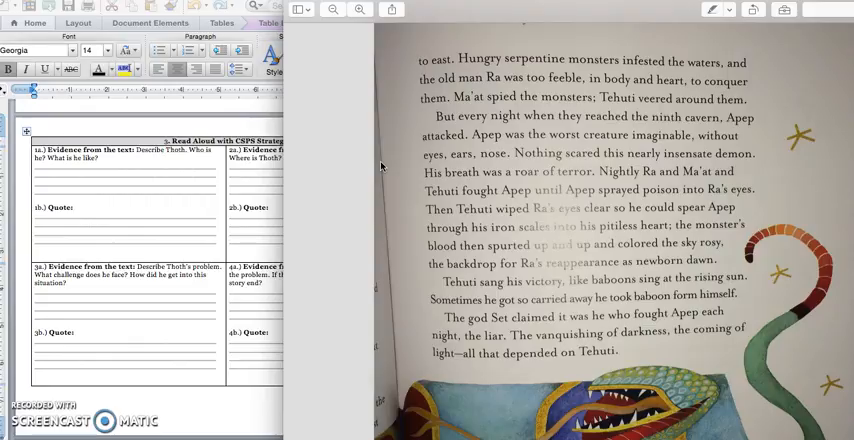
{"action": "mouse_move", "coordinate": [384, 172]}
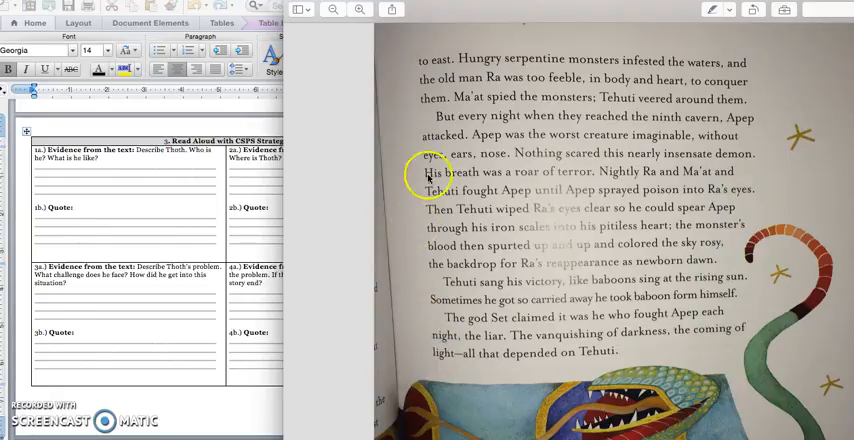
{"action": "mouse_move", "coordinate": [768, 132]}
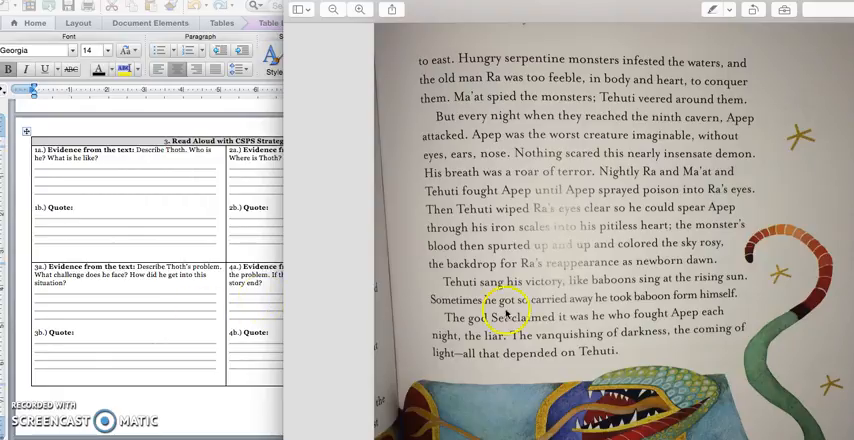
{"action": "mouse_move", "coordinate": [210, 288]}
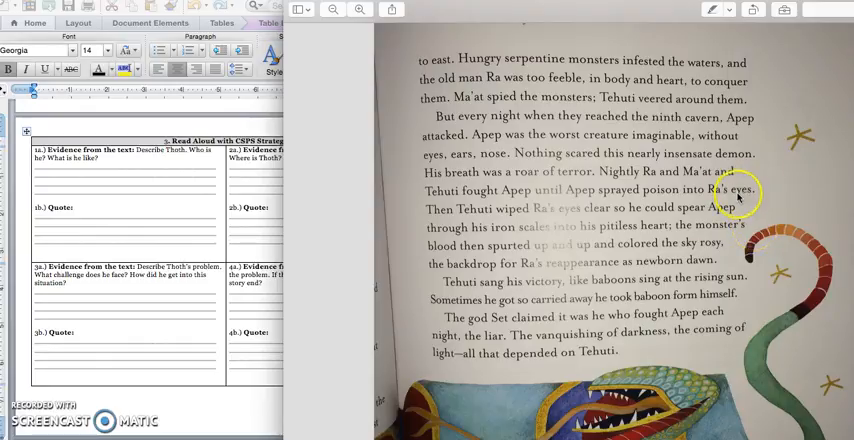
{"action": "mouse_move", "coordinate": [738, 200]}
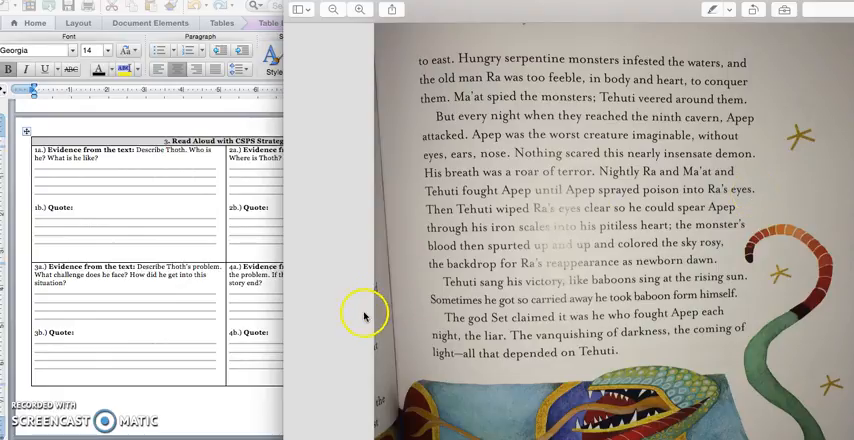
{"action": "mouse_move", "coordinate": [420, 238]}
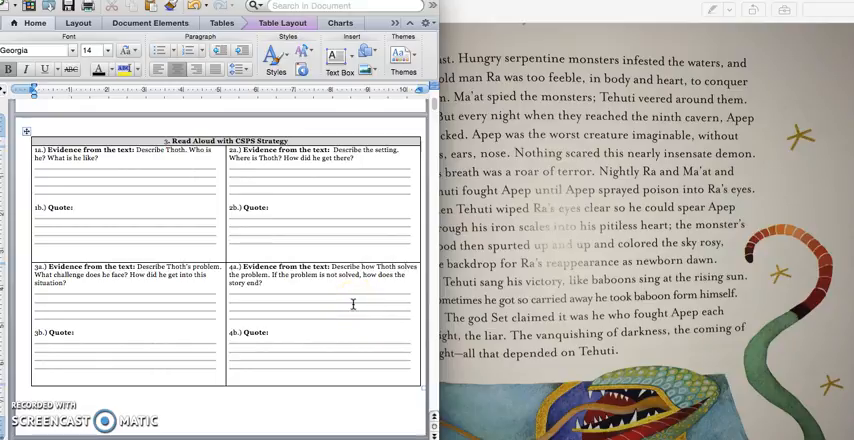
{"action": "mouse_move", "coordinate": [576, 372]}
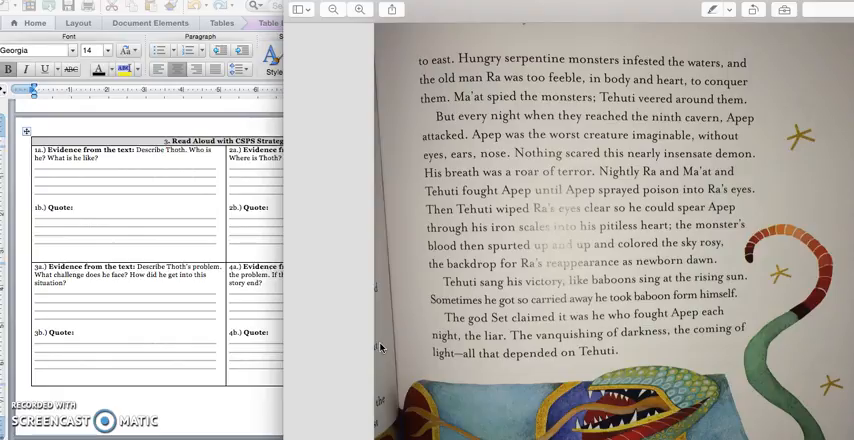
- Bring section 4, Synthesize Your Thinking, into view beside the next Tehuti page
{"action": "left_click", "coordinate": [562, 394]}
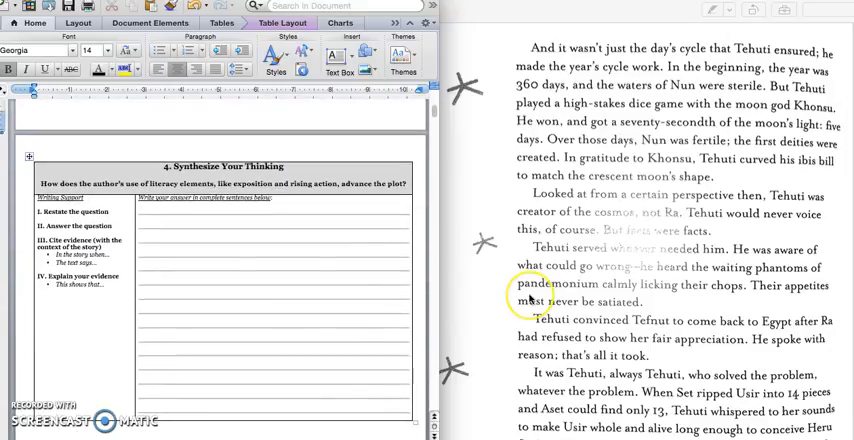
- Scroll the worksheet back to section 3, the Read Aloud evidence table
{"action": "scroll", "scroll_direction": "down", "scroll_amount": 3}
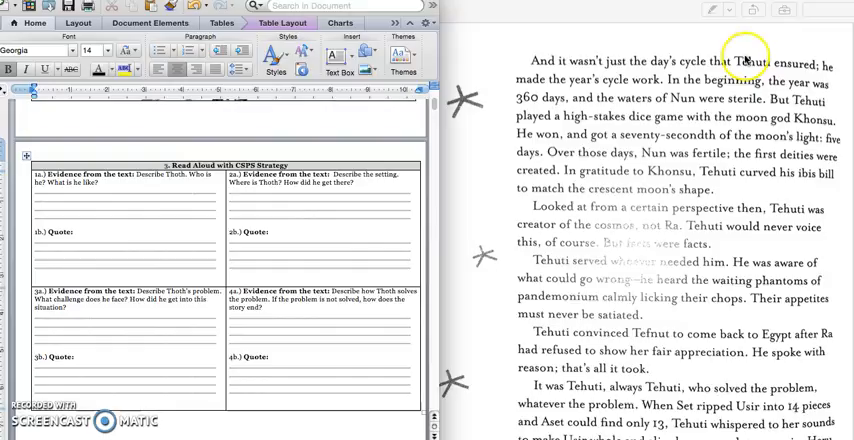
{"action": "mouse_move", "coordinate": [528, 68]}
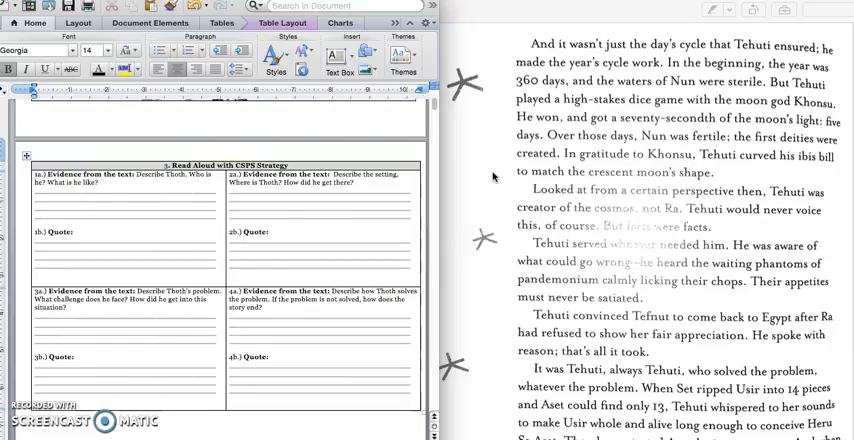
- Advance the book to the Hieroglyph Records page, keeping the blank evidence table visible
{"action": "scroll", "scroll_direction": "down", "scroll_amount": 3}
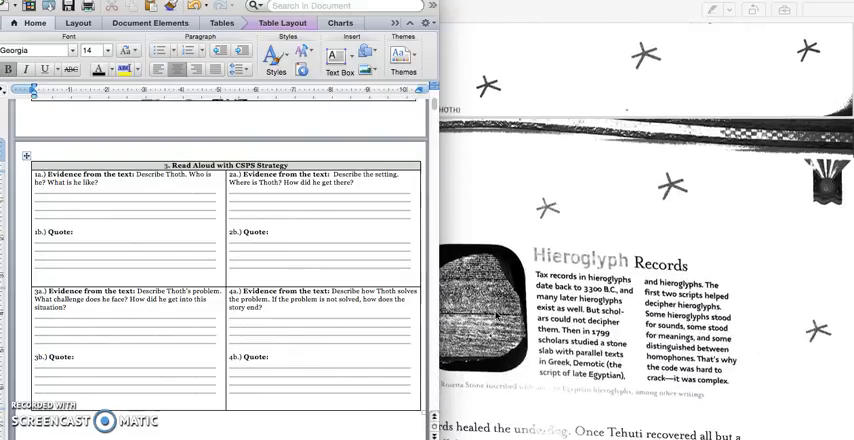
{"action": "scroll", "scroll_direction": "down", "scroll_amount": 3}
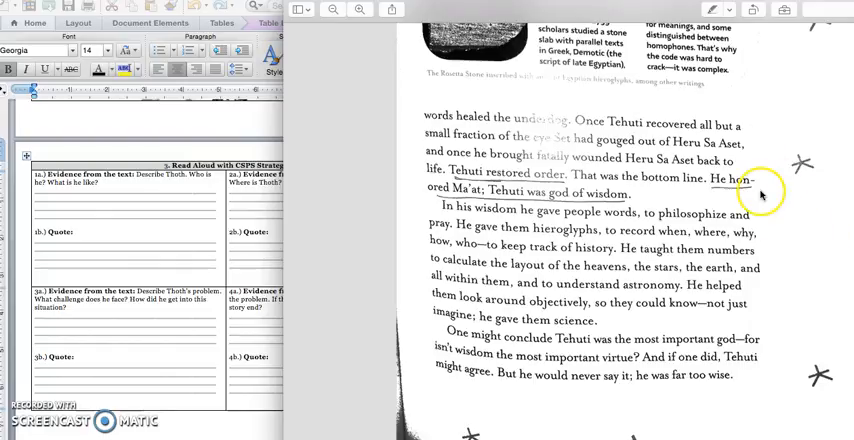
{"action": "mouse_move", "coordinate": [770, 192]}
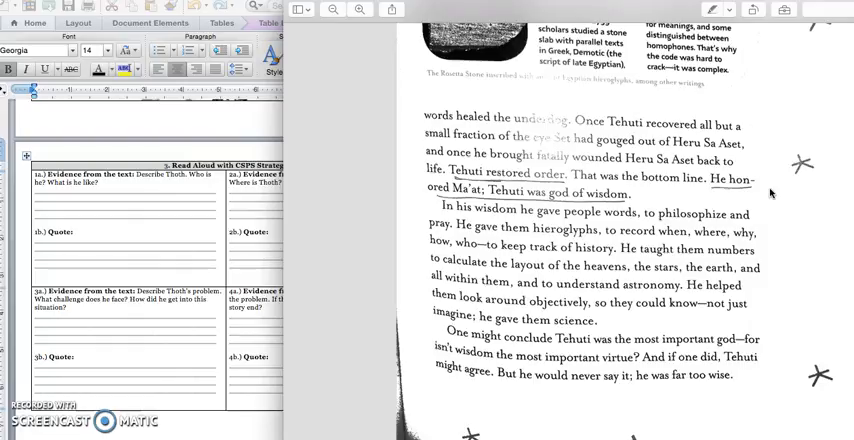
{"action": "mouse_move", "coordinate": [780, 228]}
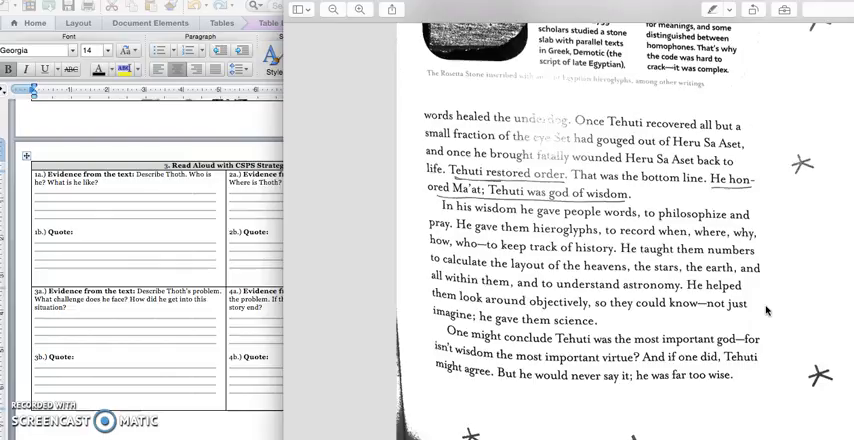
{"action": "mouse_move", "coordinate": [766, 348]}
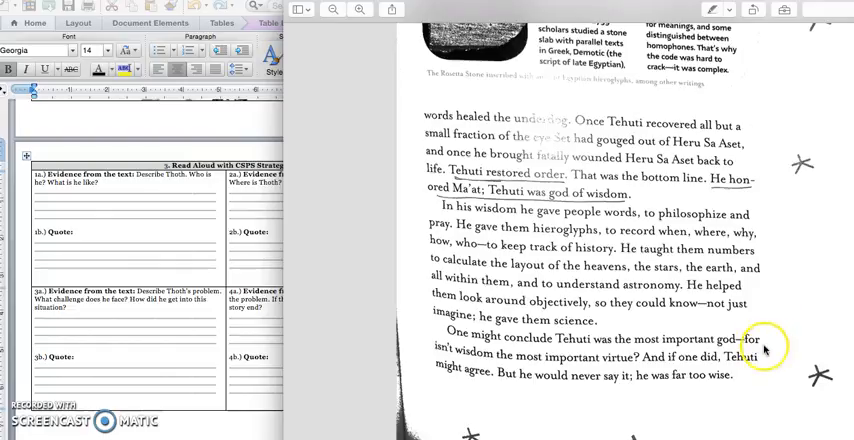